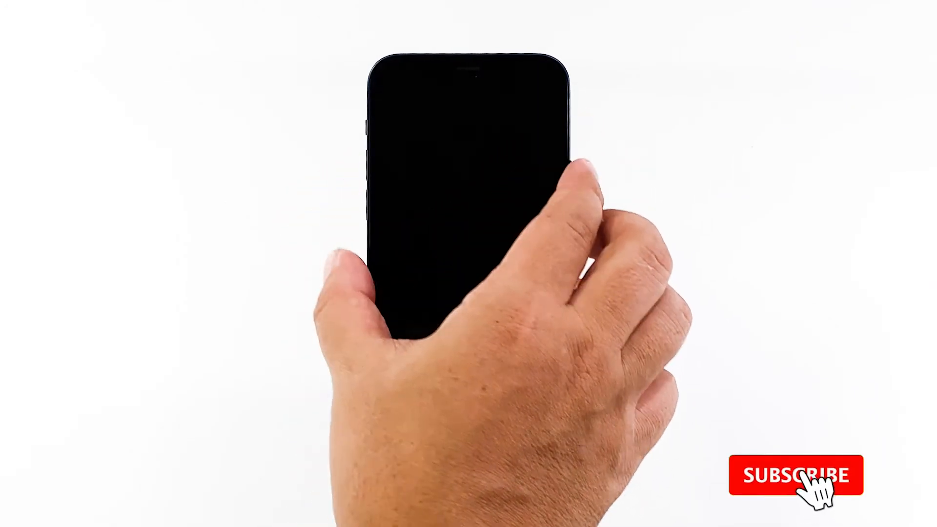
click(796, 476)
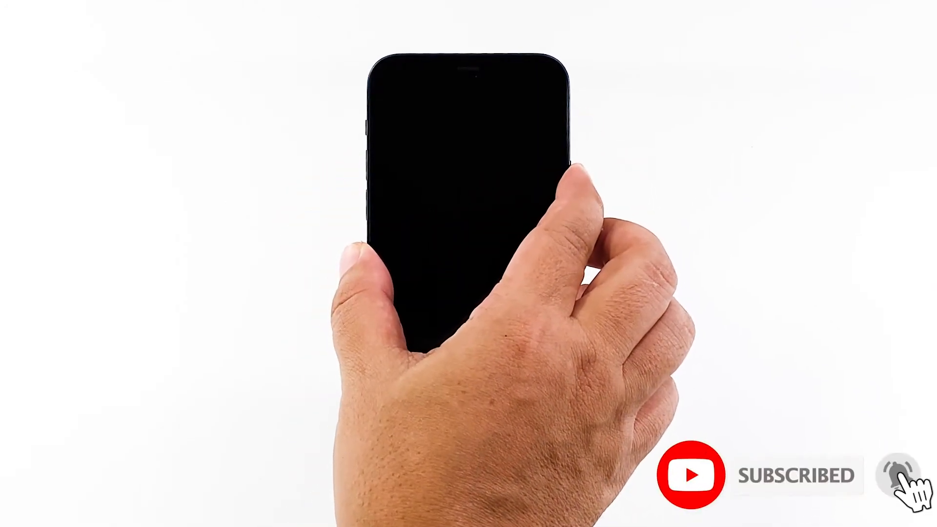